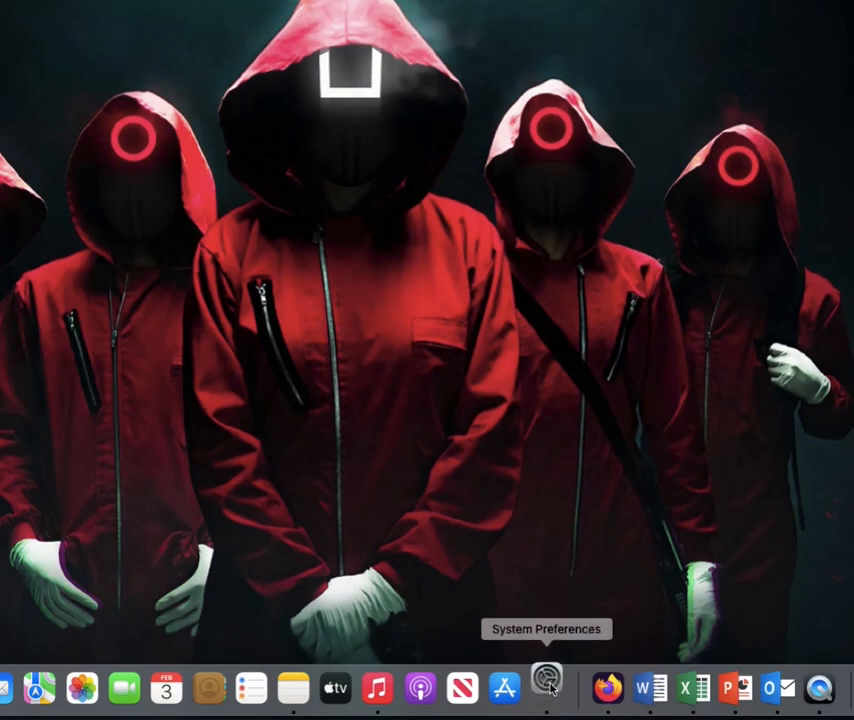
Step: Open System Preferences and go to the Users & Groups pane
click(546, 687)
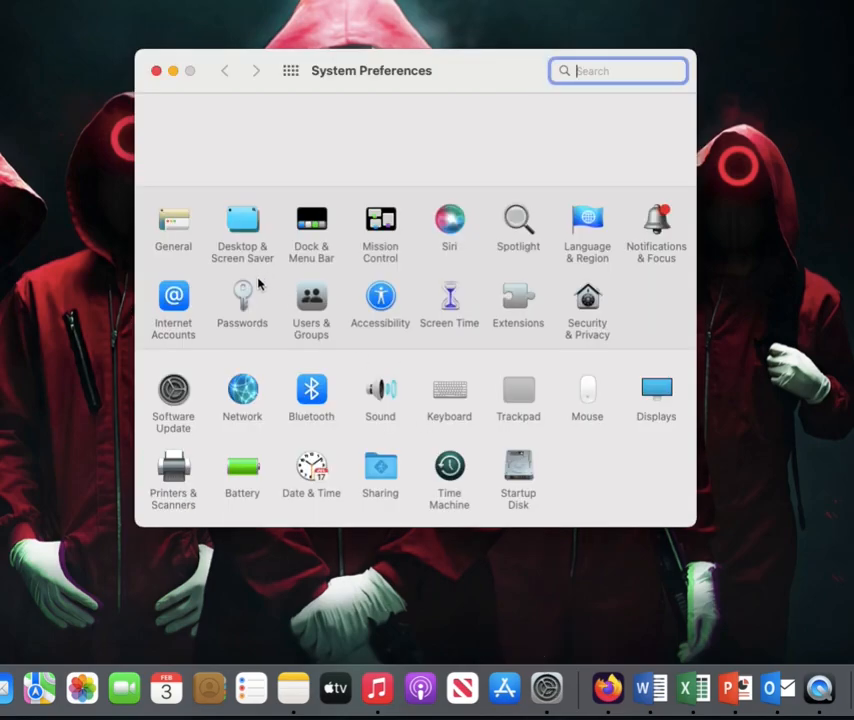
click(311, 307)
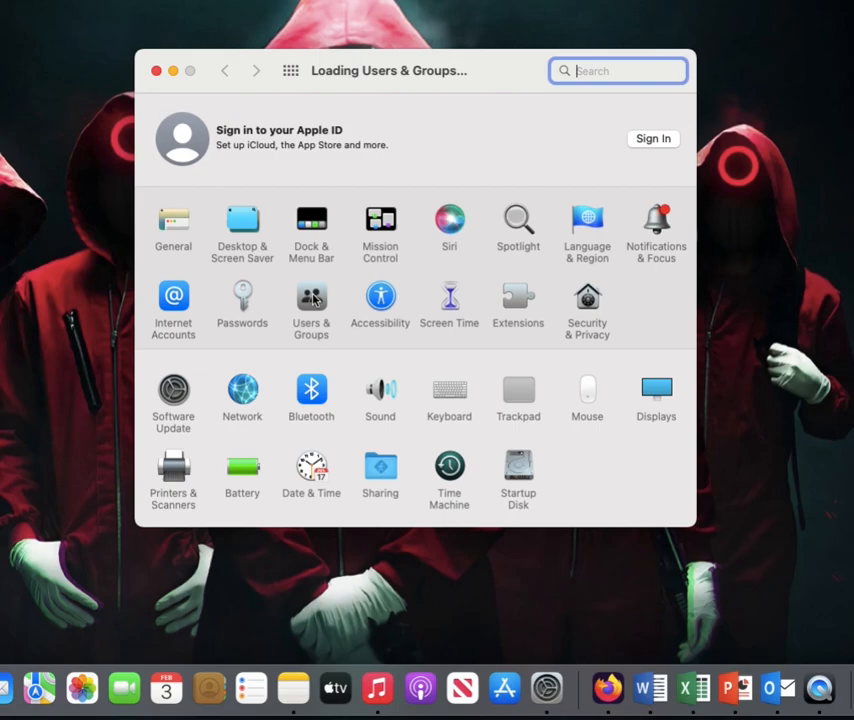
click(311, 307)
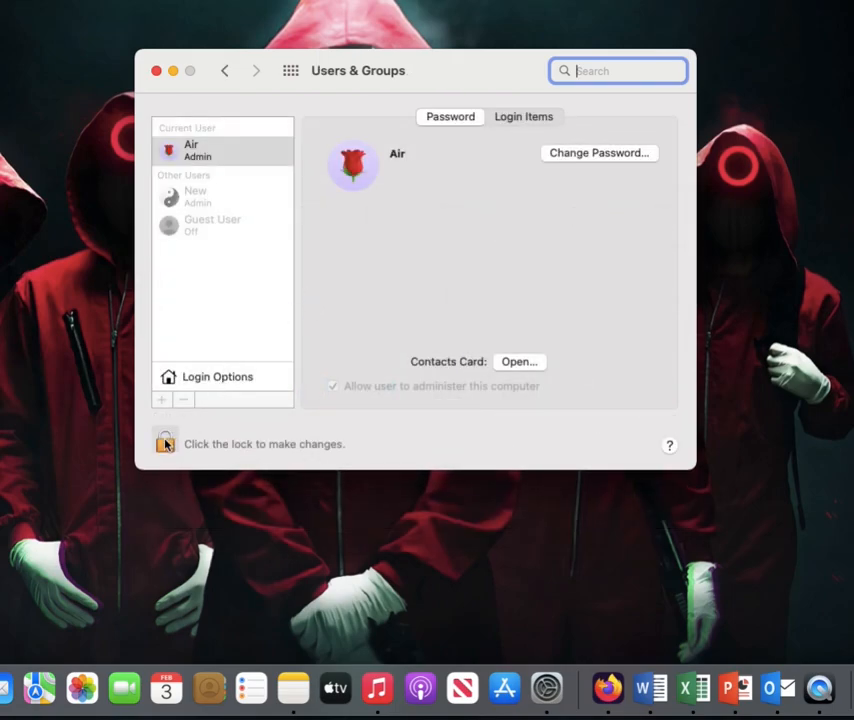
Step: Unlock Users & Groups with the administrator password
click(165, 443)
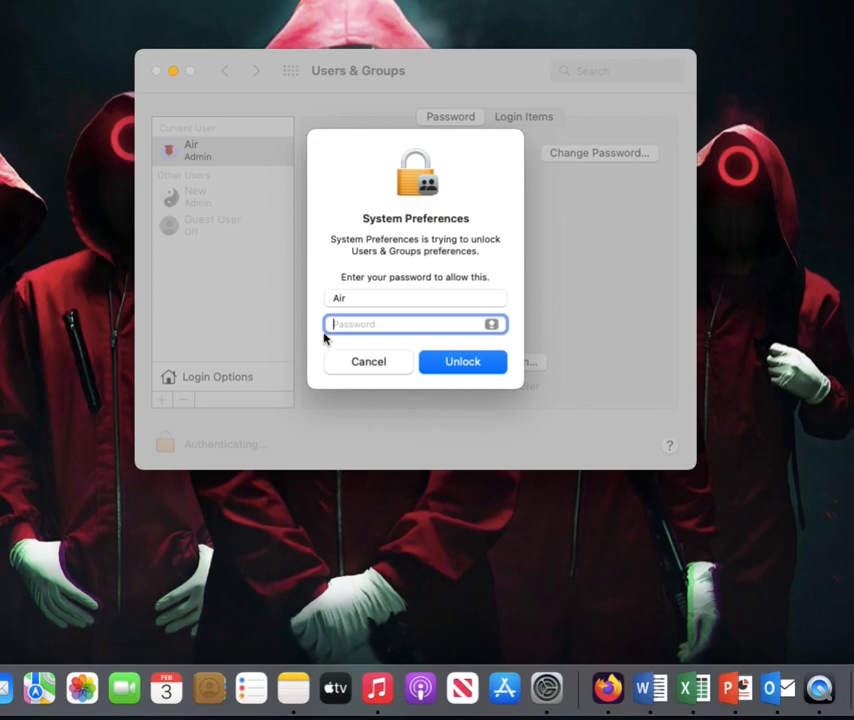
text(•••••)
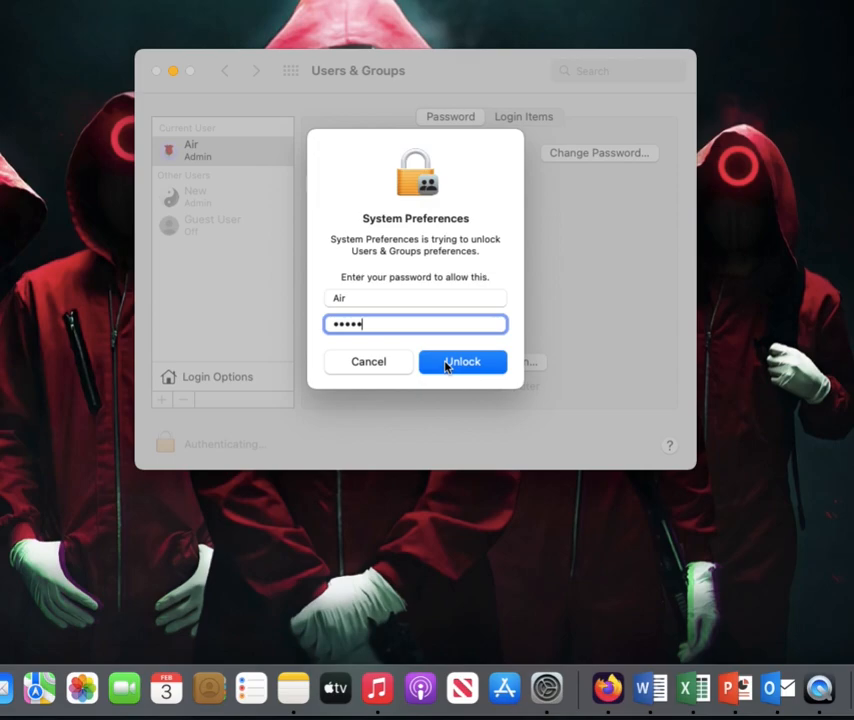
click(462, 361)
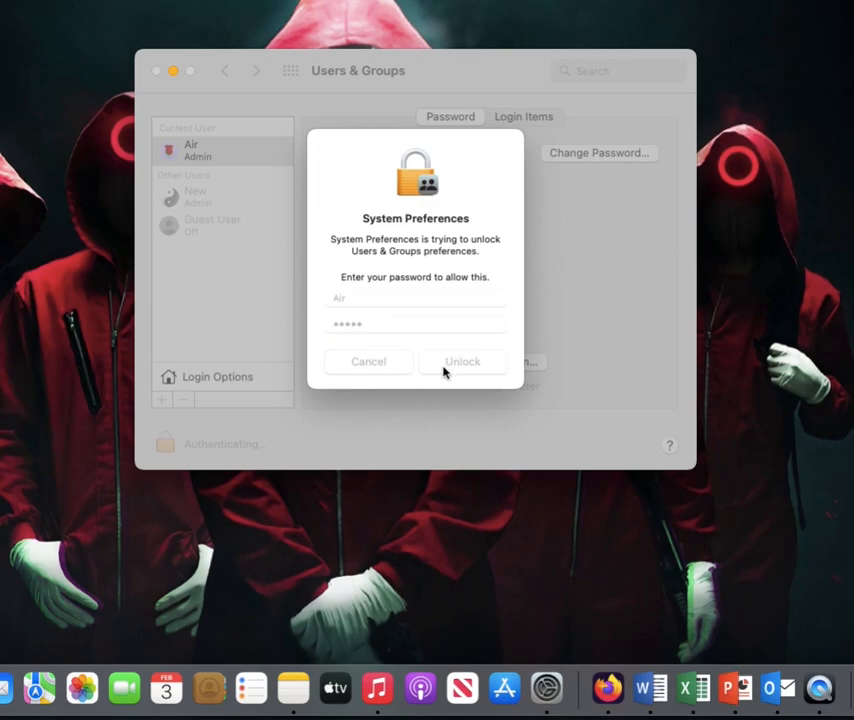
click(462, 361)
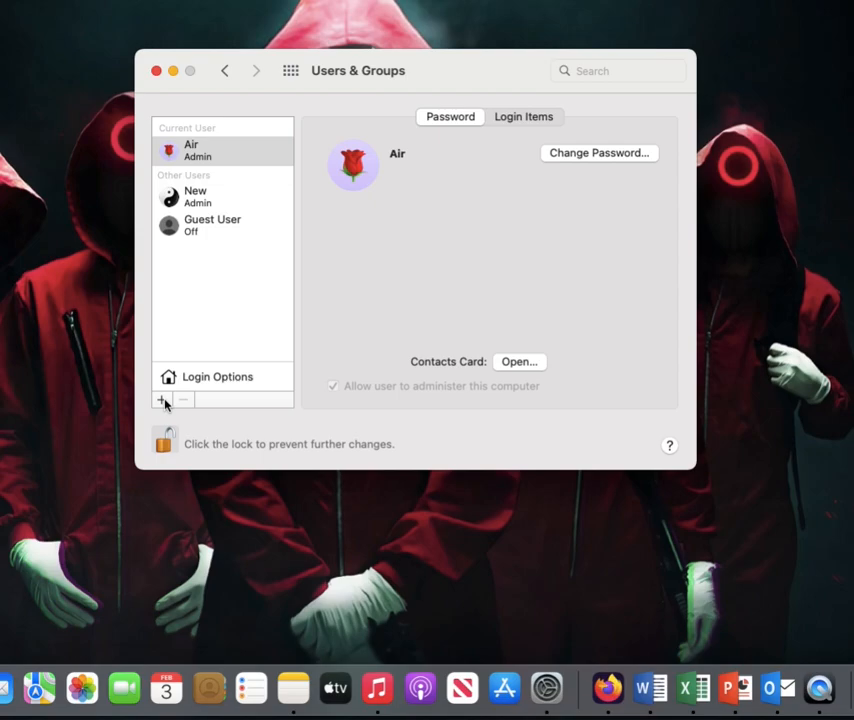
Step: Add an Administrator account with full name 'New user' and a password
click(162, 400)
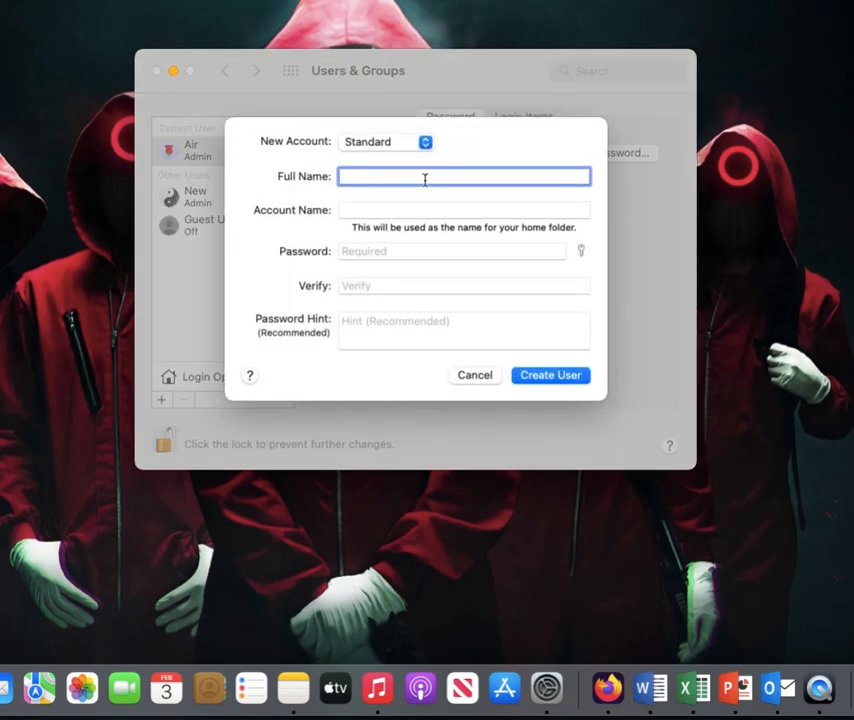
text(New user)
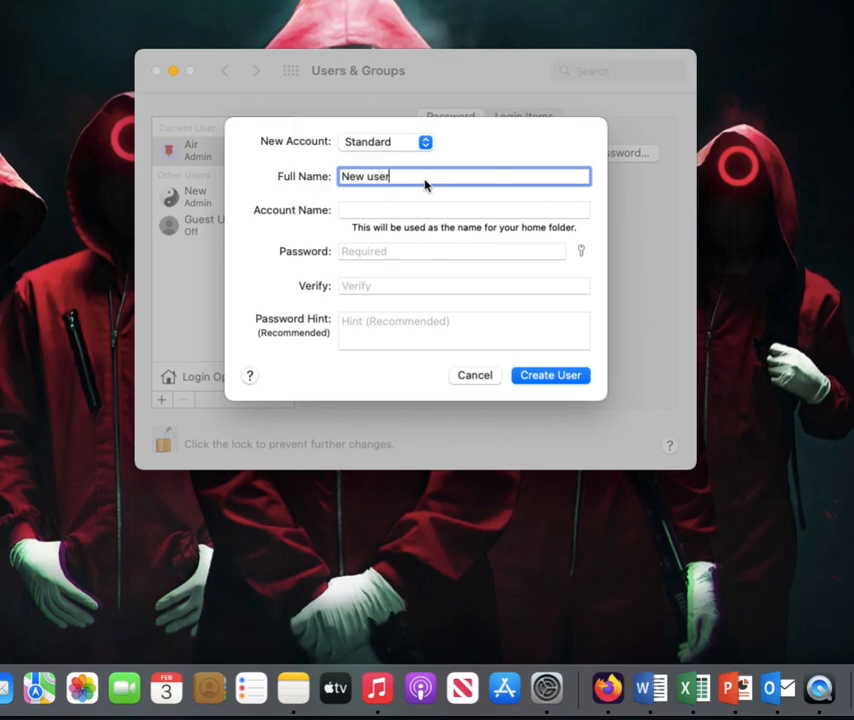
click(385, 141)
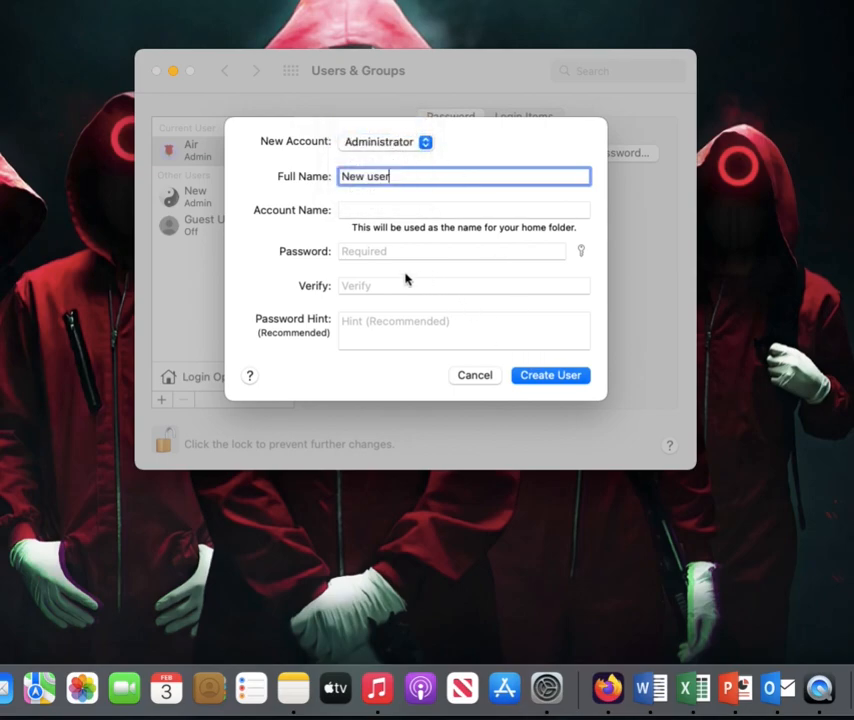
click(452, 251)
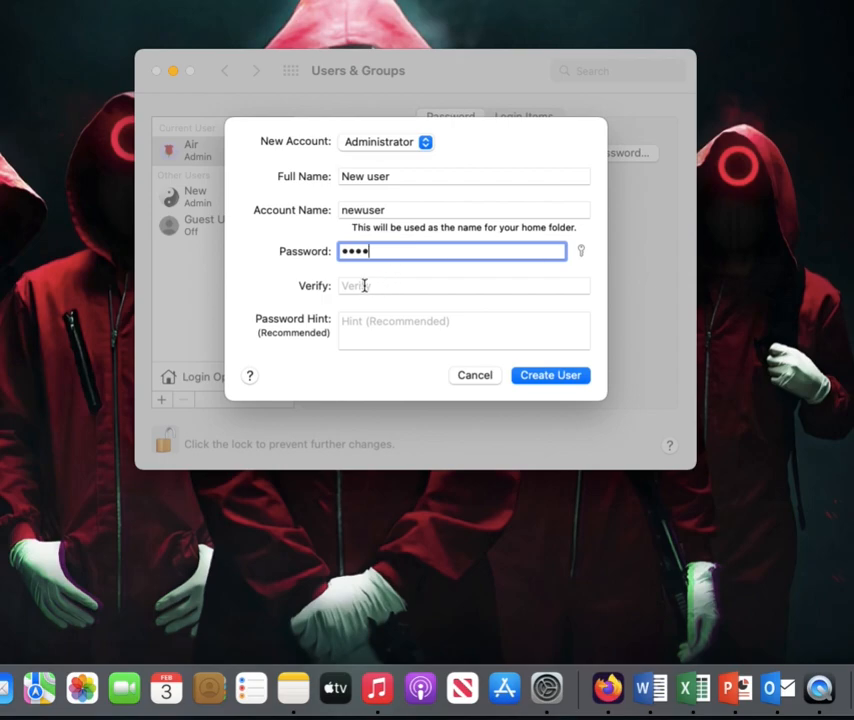
text(••••)
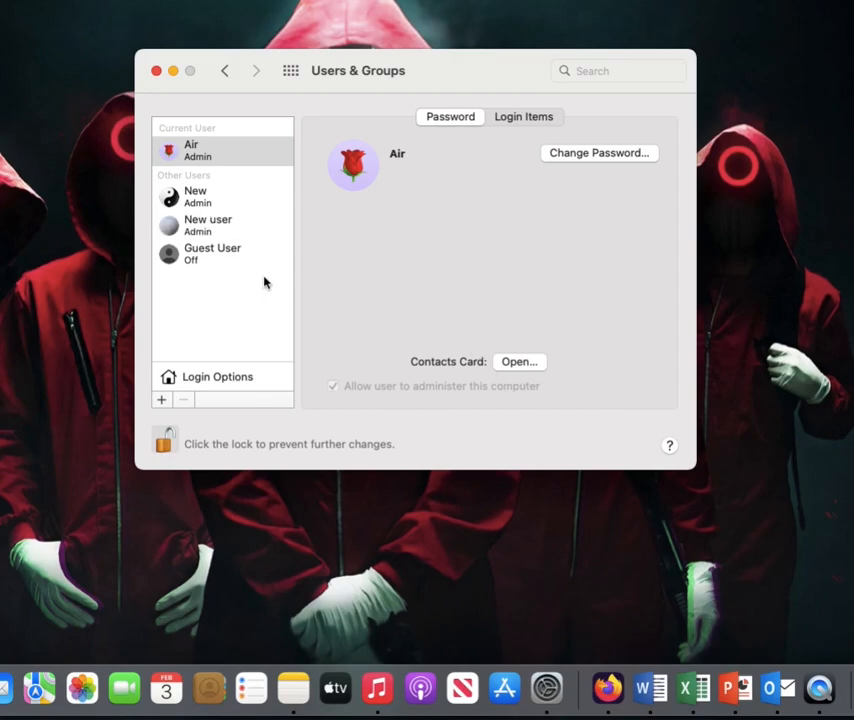
Step: Select 'New user' in the users list to view its administrator details
click(208, 225)
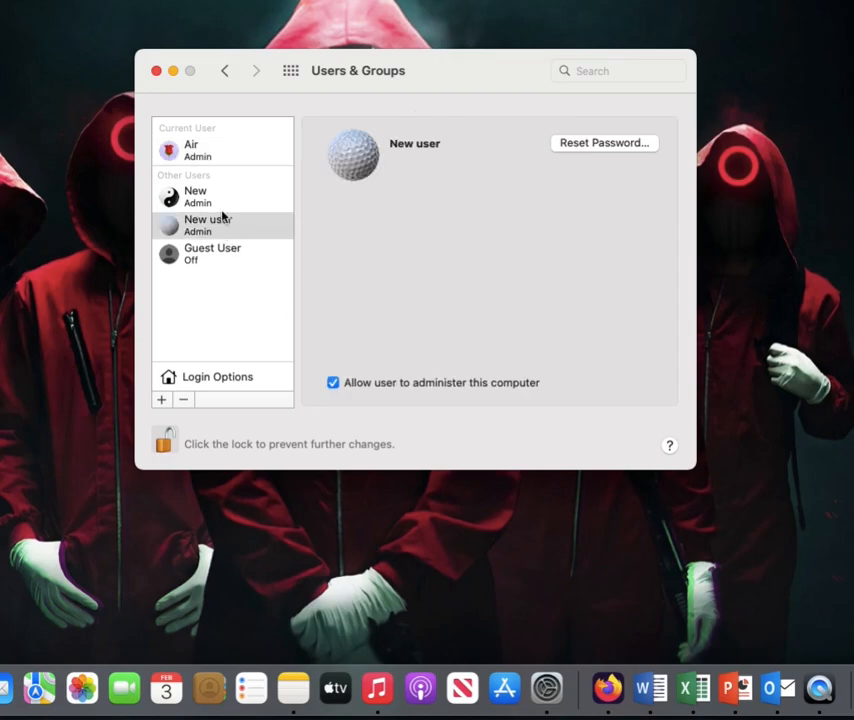